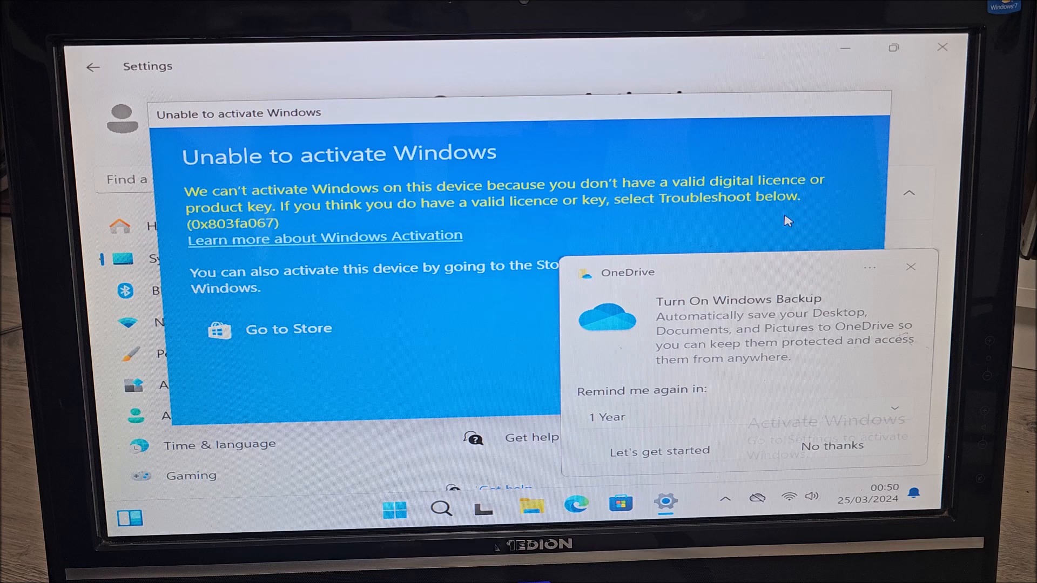
pyautogui.moveTo(885, 237)
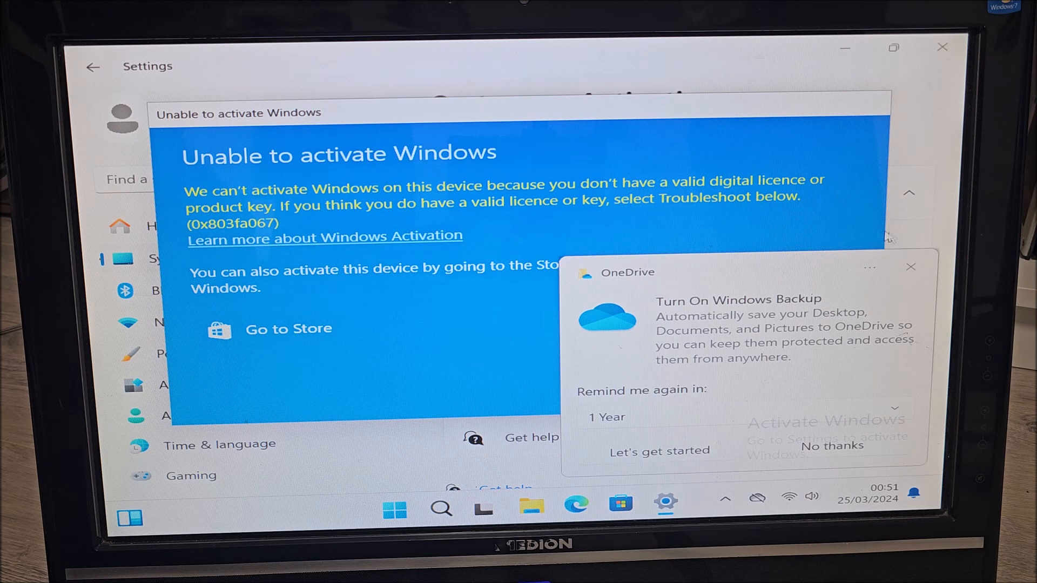